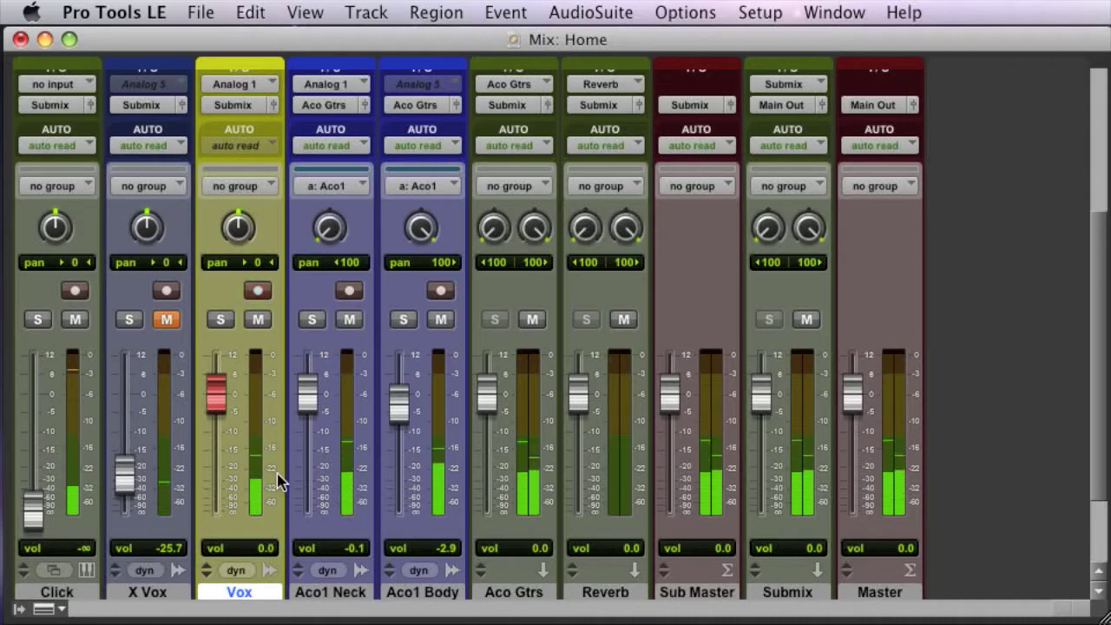
Step: Record-enable the Vox track in the Mix window
{"action": "left_click", "coordinate": [257, 289]}
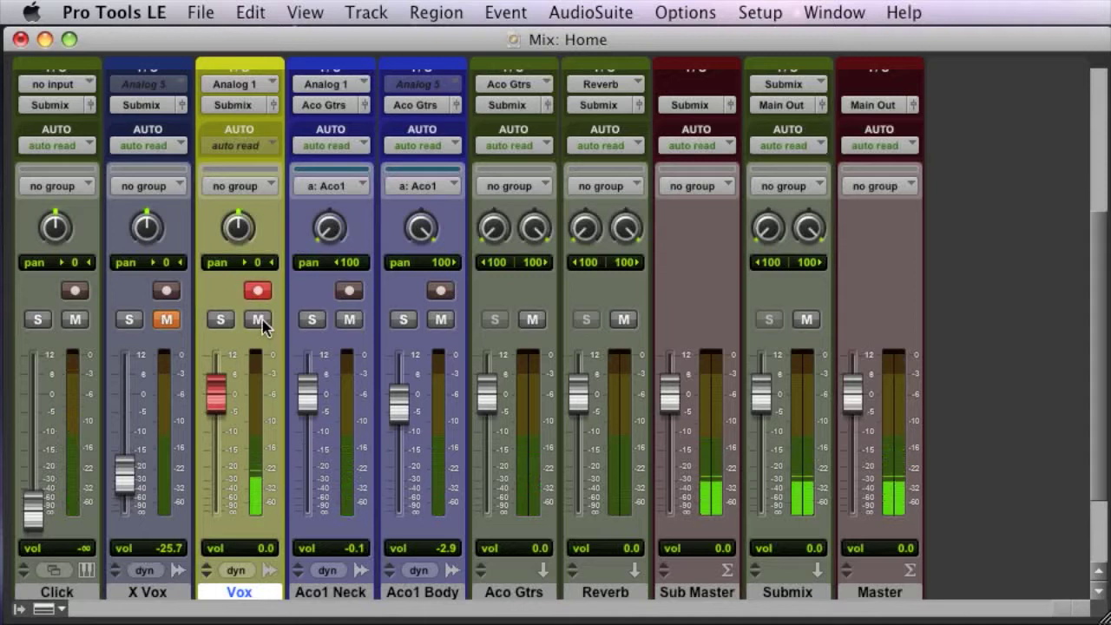
Step: Mute the record-armed Vox track so its signal no longer feeds the main mix
{"action": "left_click", "coordinate": [257, 319]}
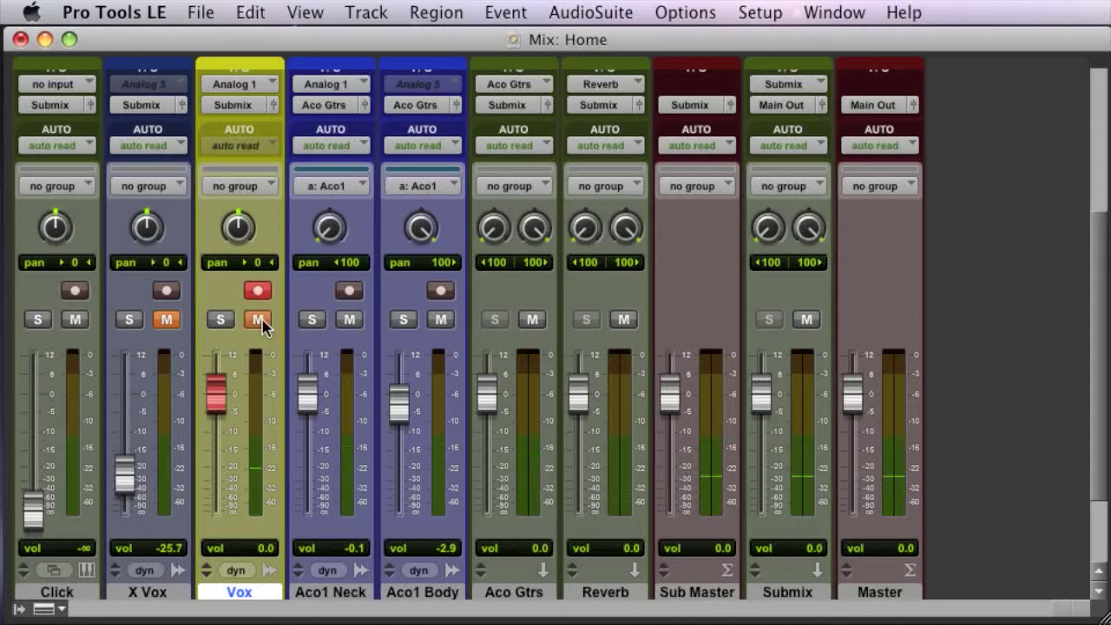
{"action": "mouse_move", "coordinate": [257, 319]}
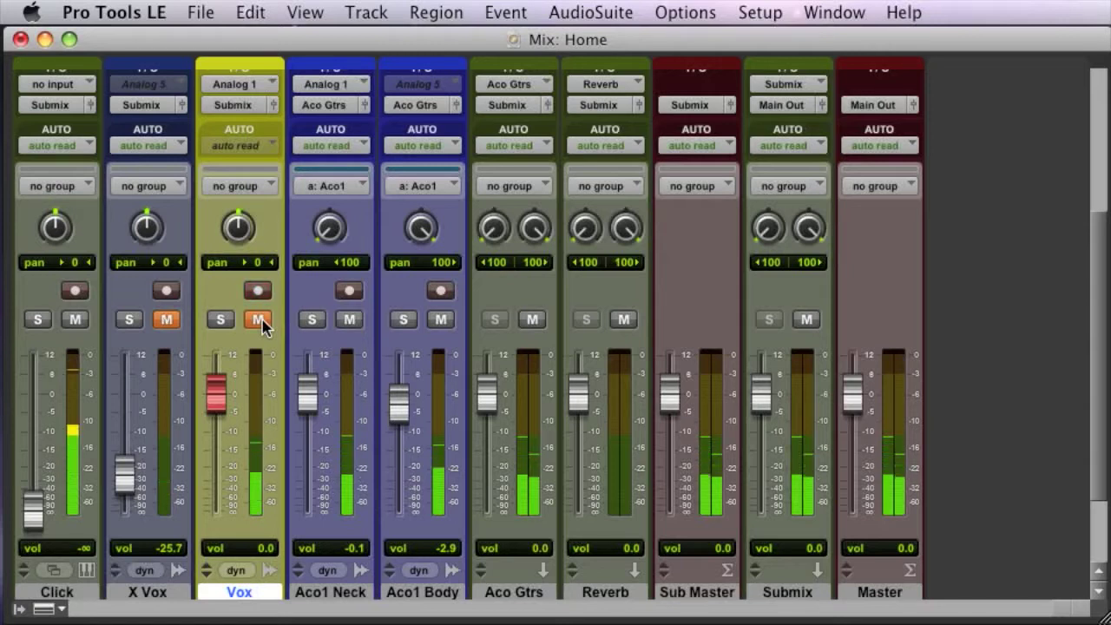
{"action": "left_click", "coordinate": [256, 288]}
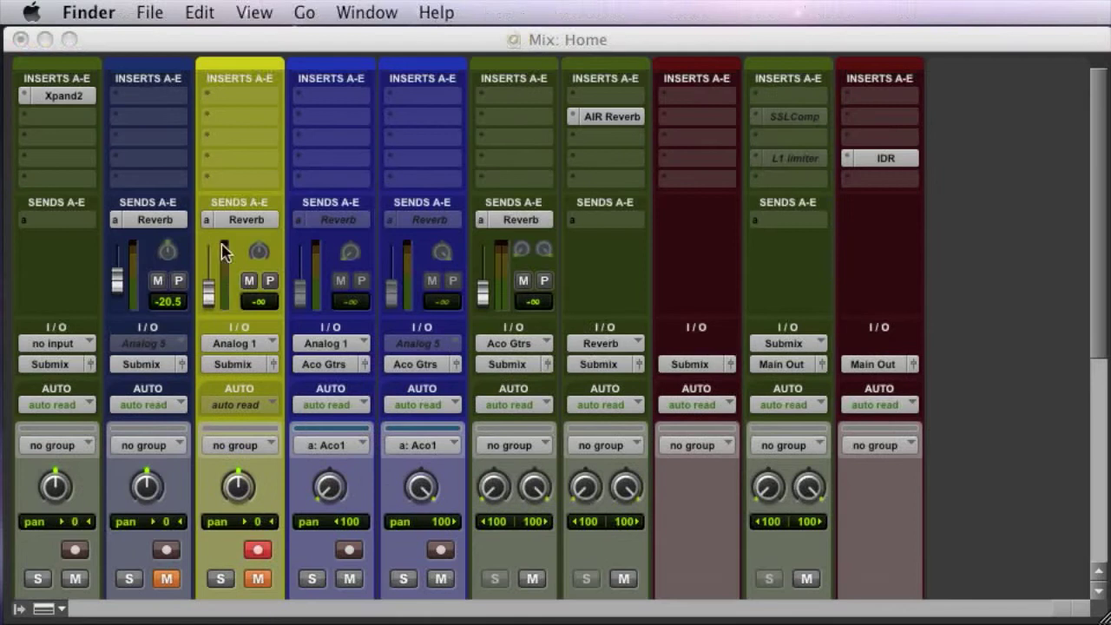
{"action": "mouse_move", "coordinate": [275, 291]}
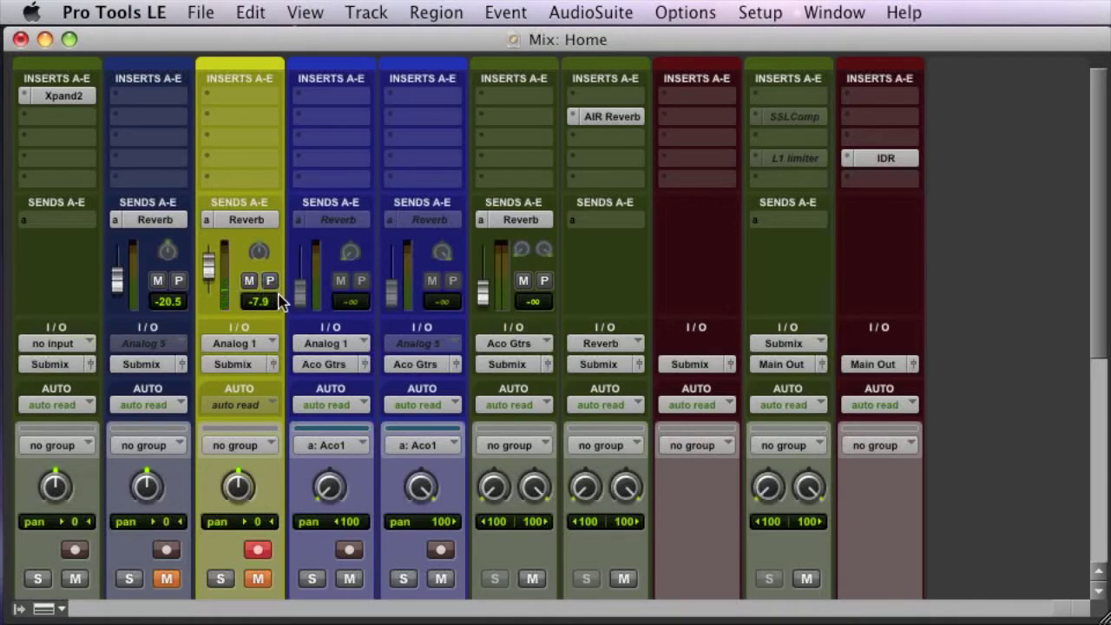
{"action": "mouse_move", "coordinate": [257, 302]}
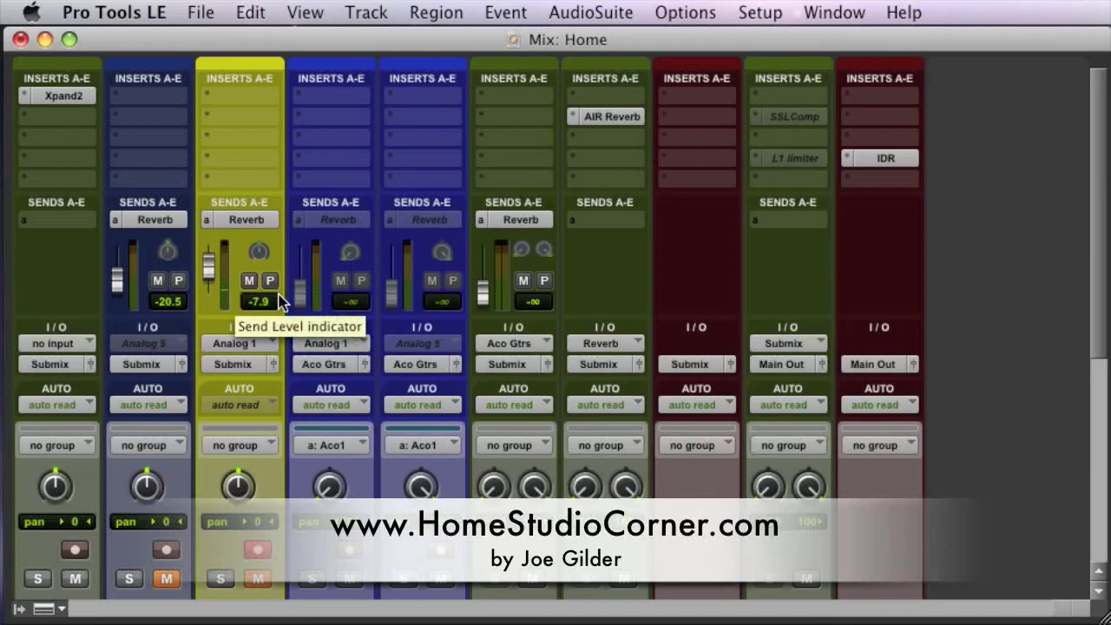